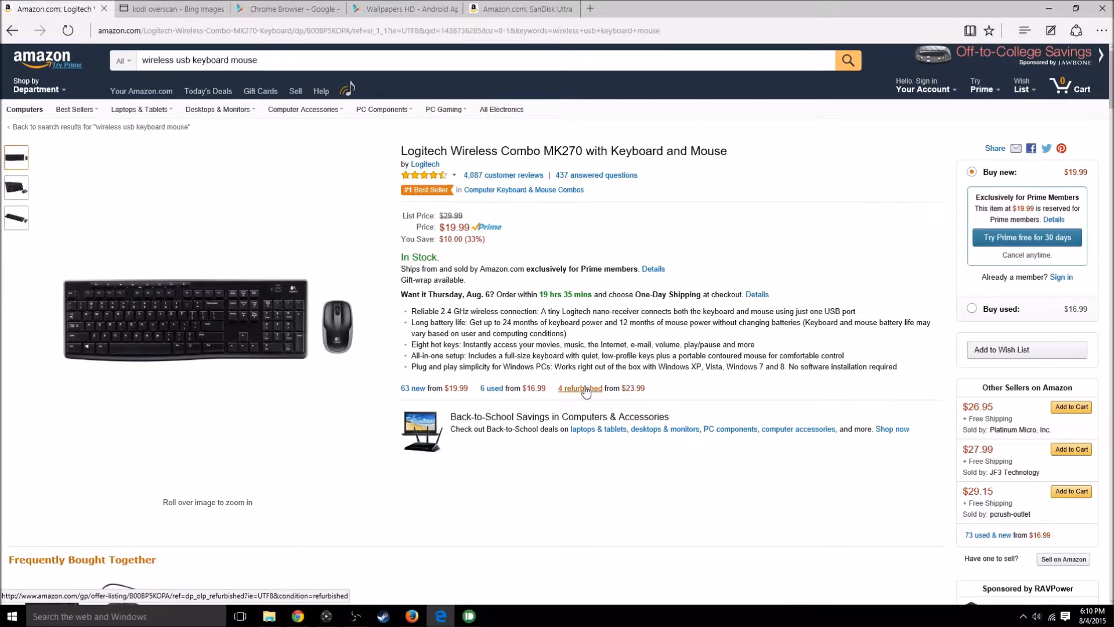
Step: Switch to the Amazon tab with the Logitech Wireless Combo MK270 listing
{"action": "left_click", "coordinate": [170, 9]}
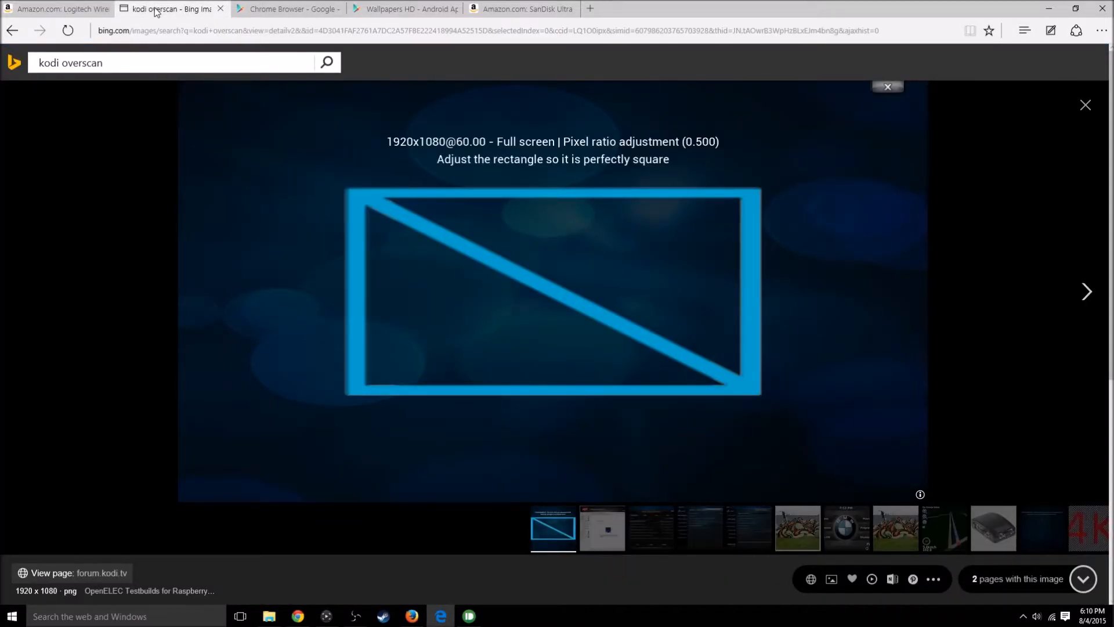
{"action": "mouse_move", "coordinate": [624, 183]}
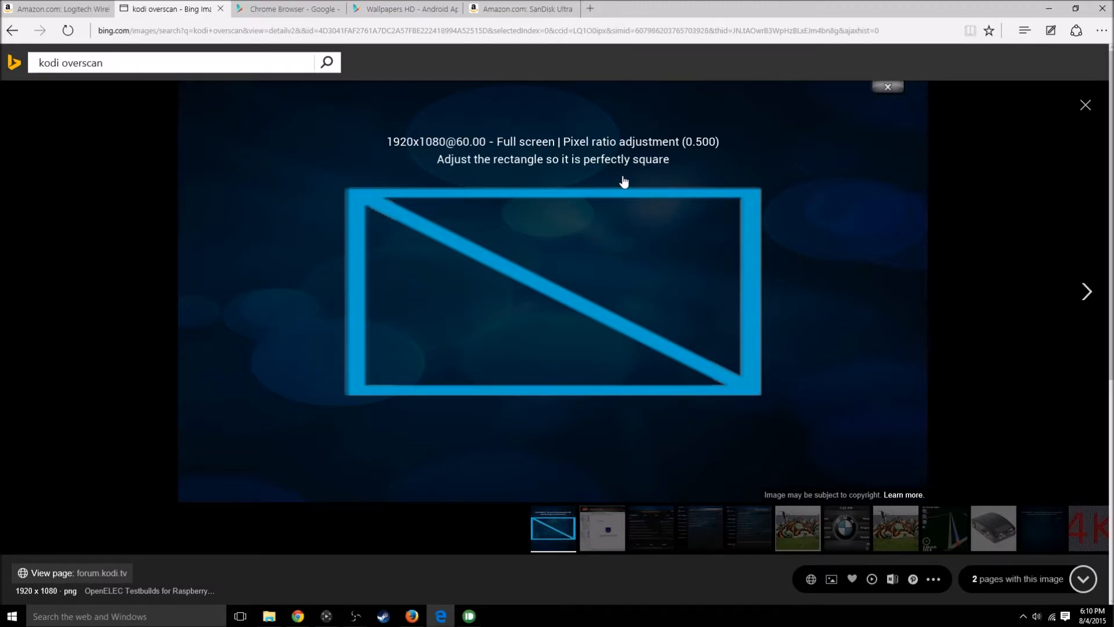
Step: Switch to the Bing Images tab showing the blue kodi overscan calibration screen
{"action": "left_click", "coordinate": [402, 9]}
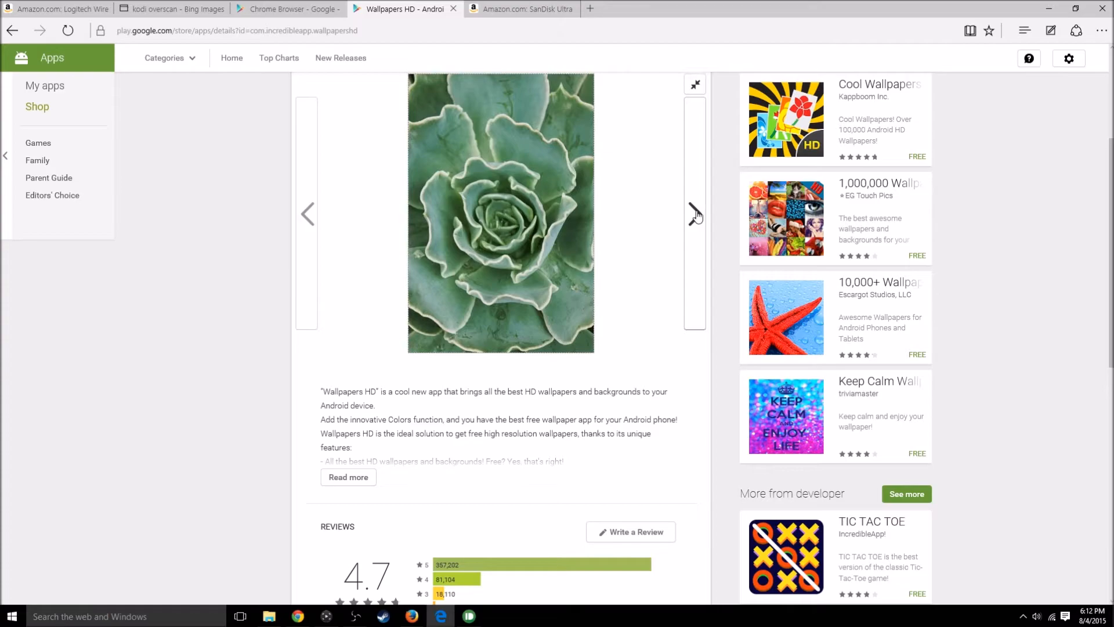
Step: Switch to the Google Play tab for Wallpapers HD, showing the succulent screenshot
{"action": "left_click", "coordinate": [523, 8]}
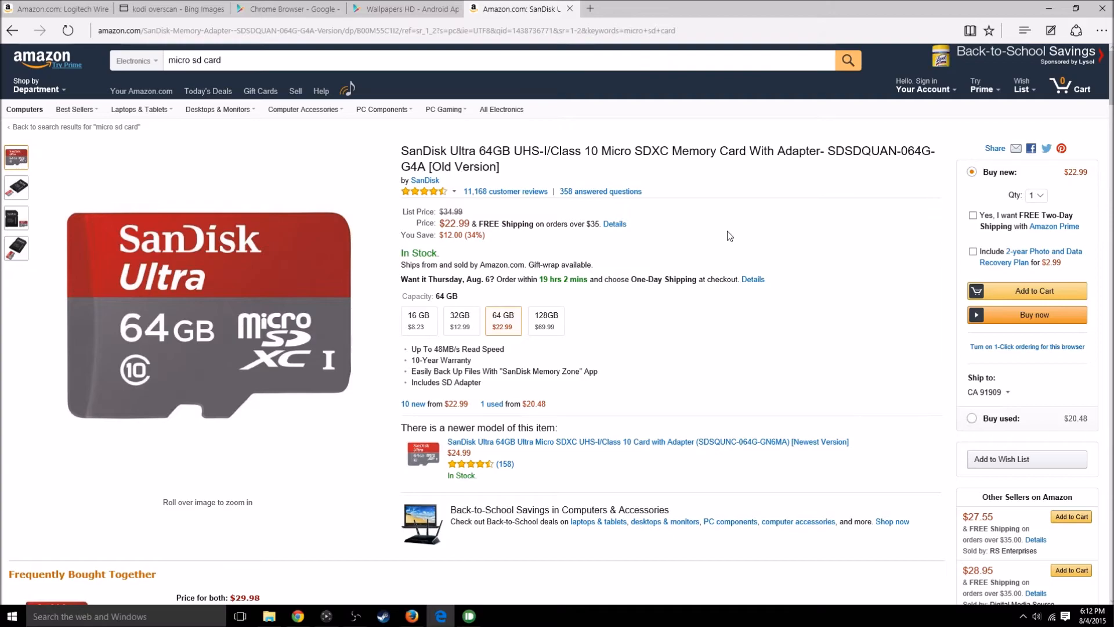